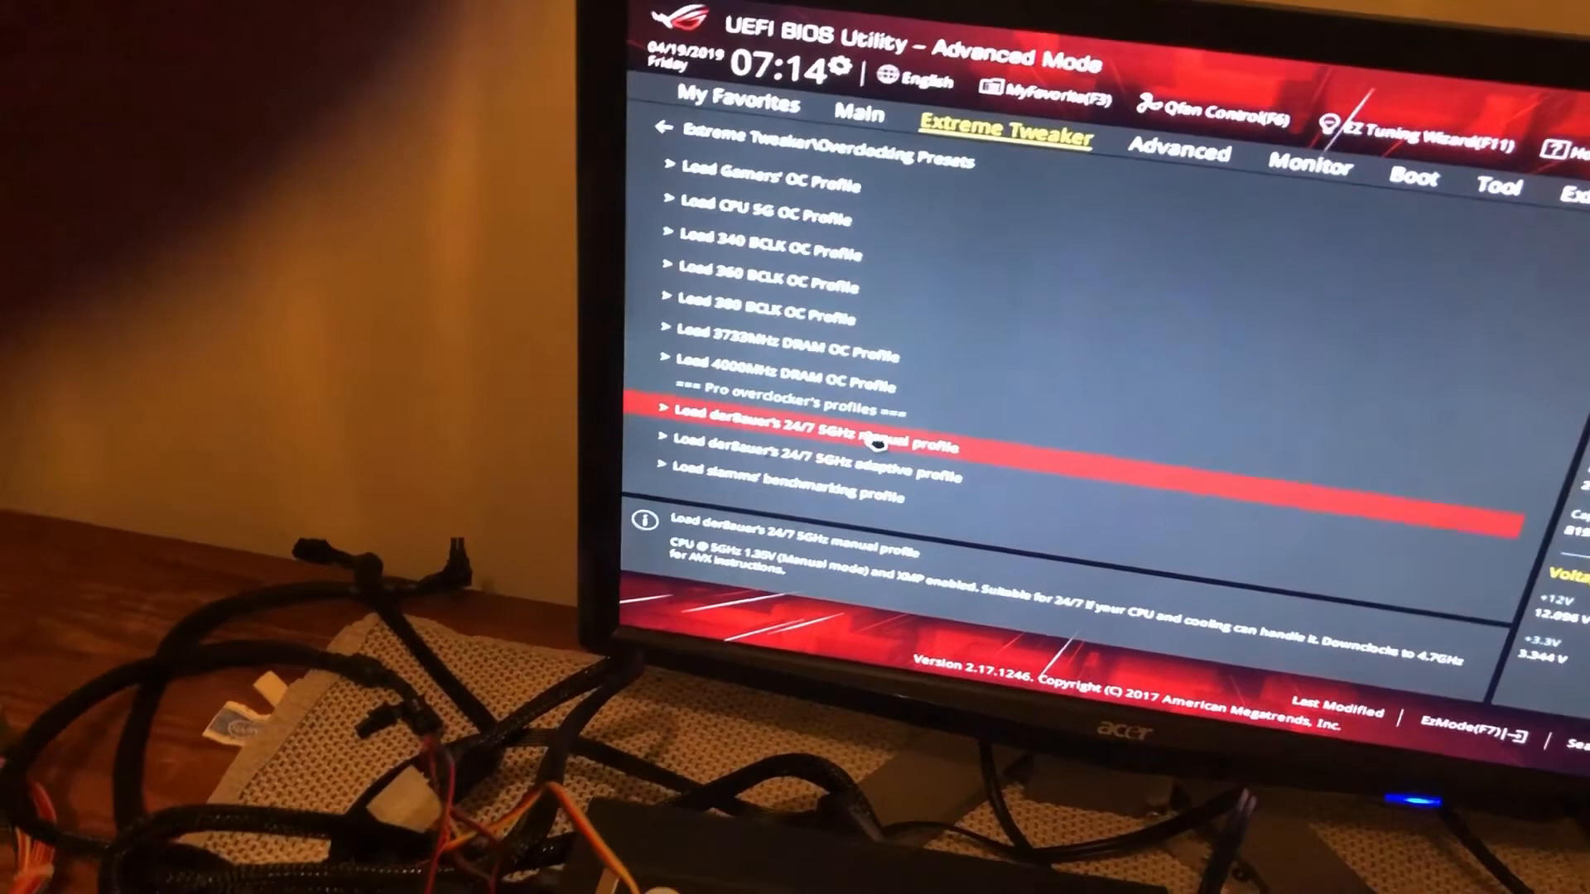
Load der8auer's 24/7 5GHz manual profile, syncing all cores at ratio limit 50.
left_click(811, 441)
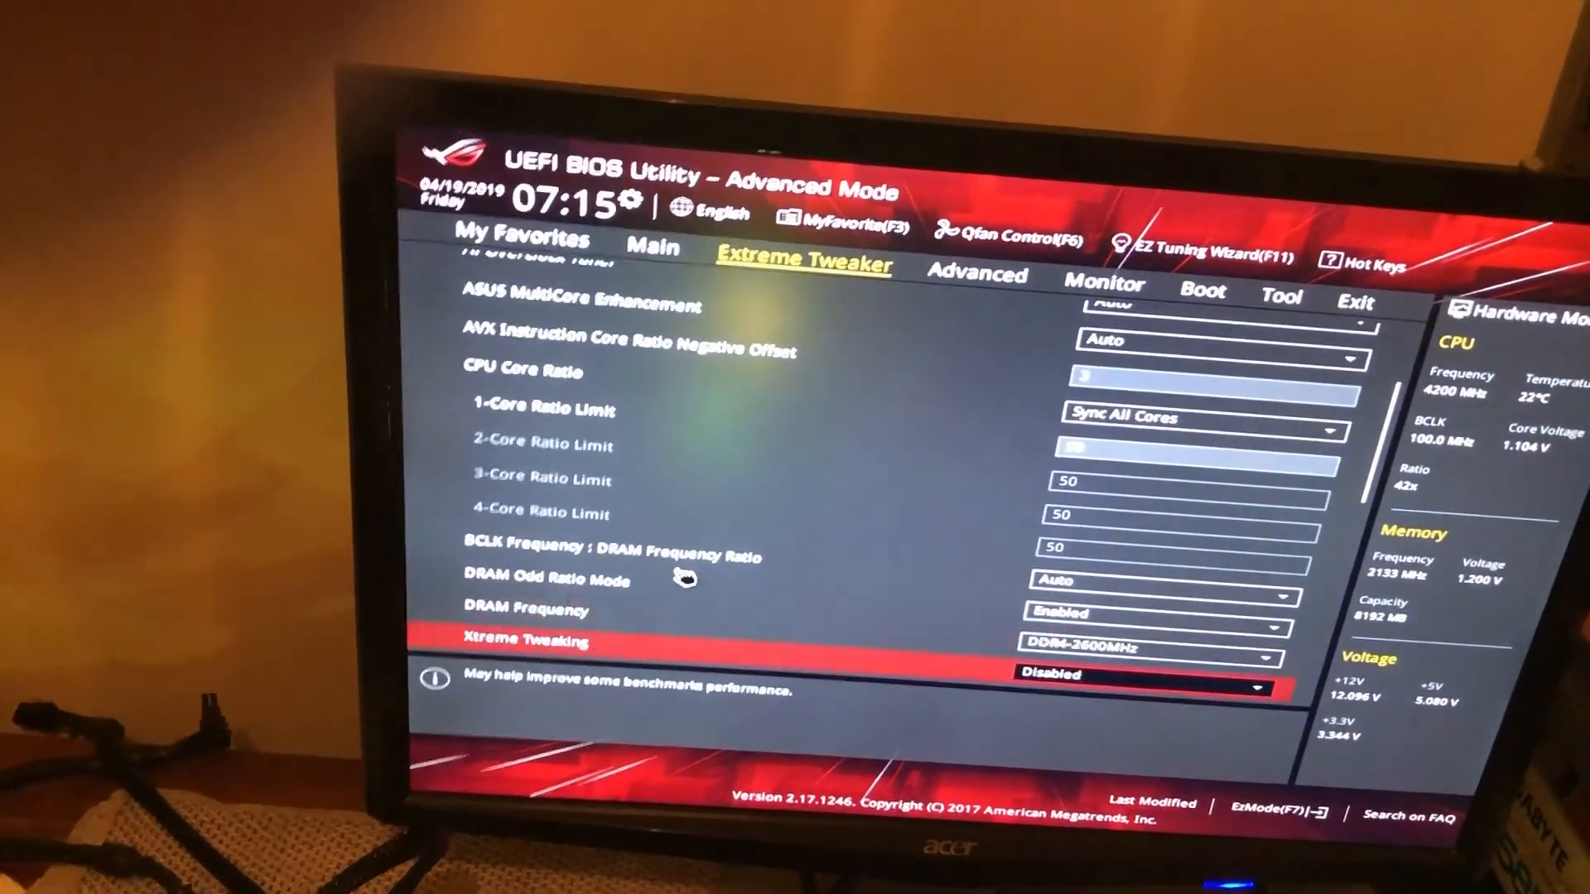
Bring up External Digi+ Power Control, showing CPU current capability at Level 5.
scroll("down", 3)
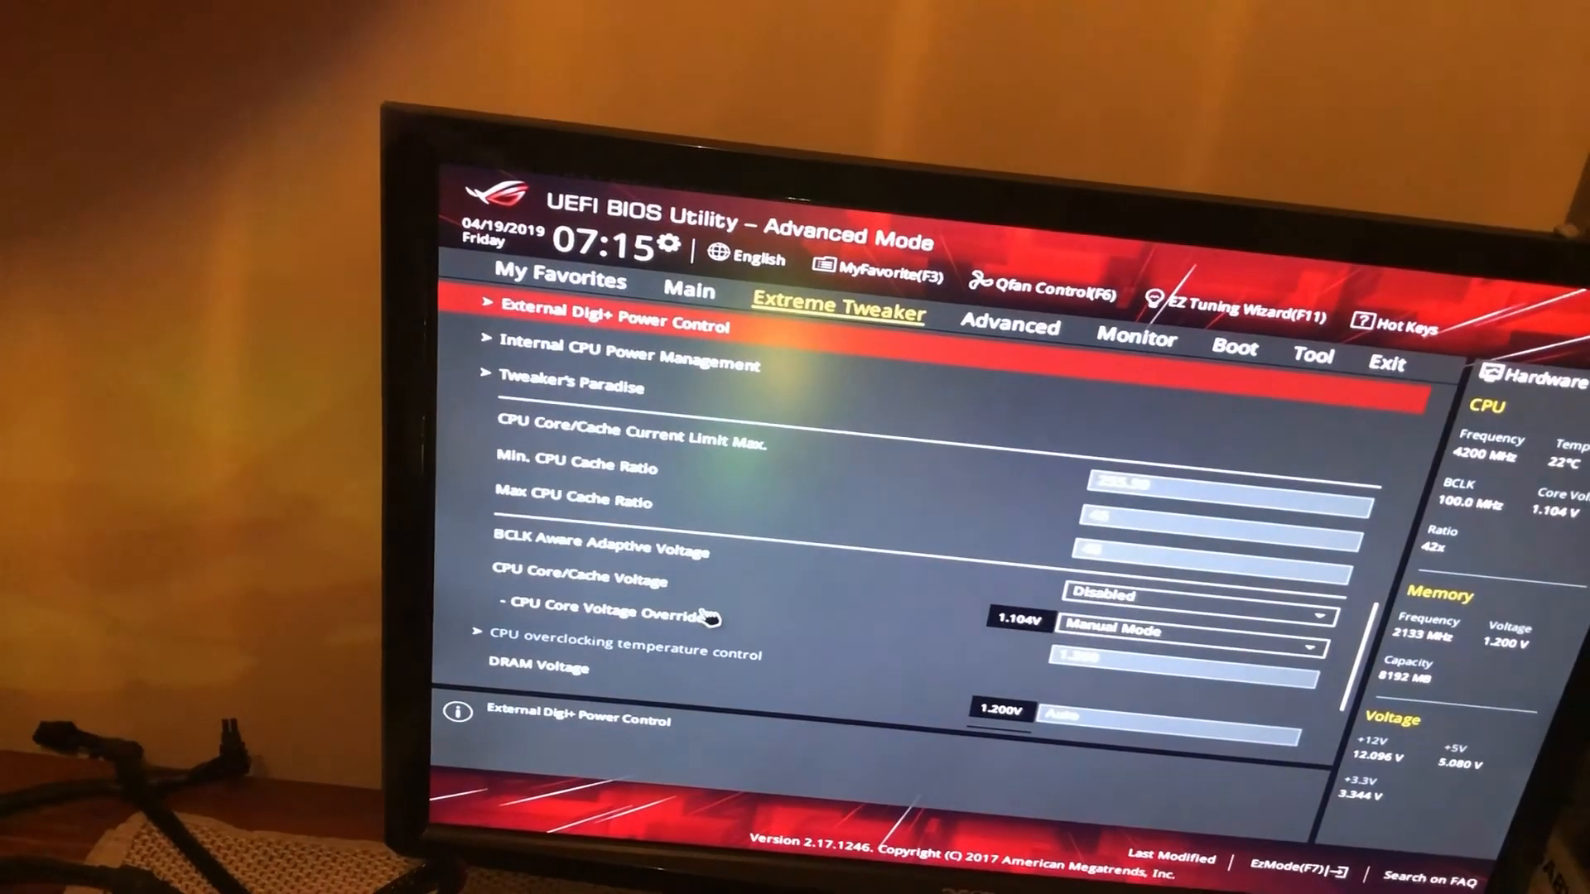
left_click(612, 324)
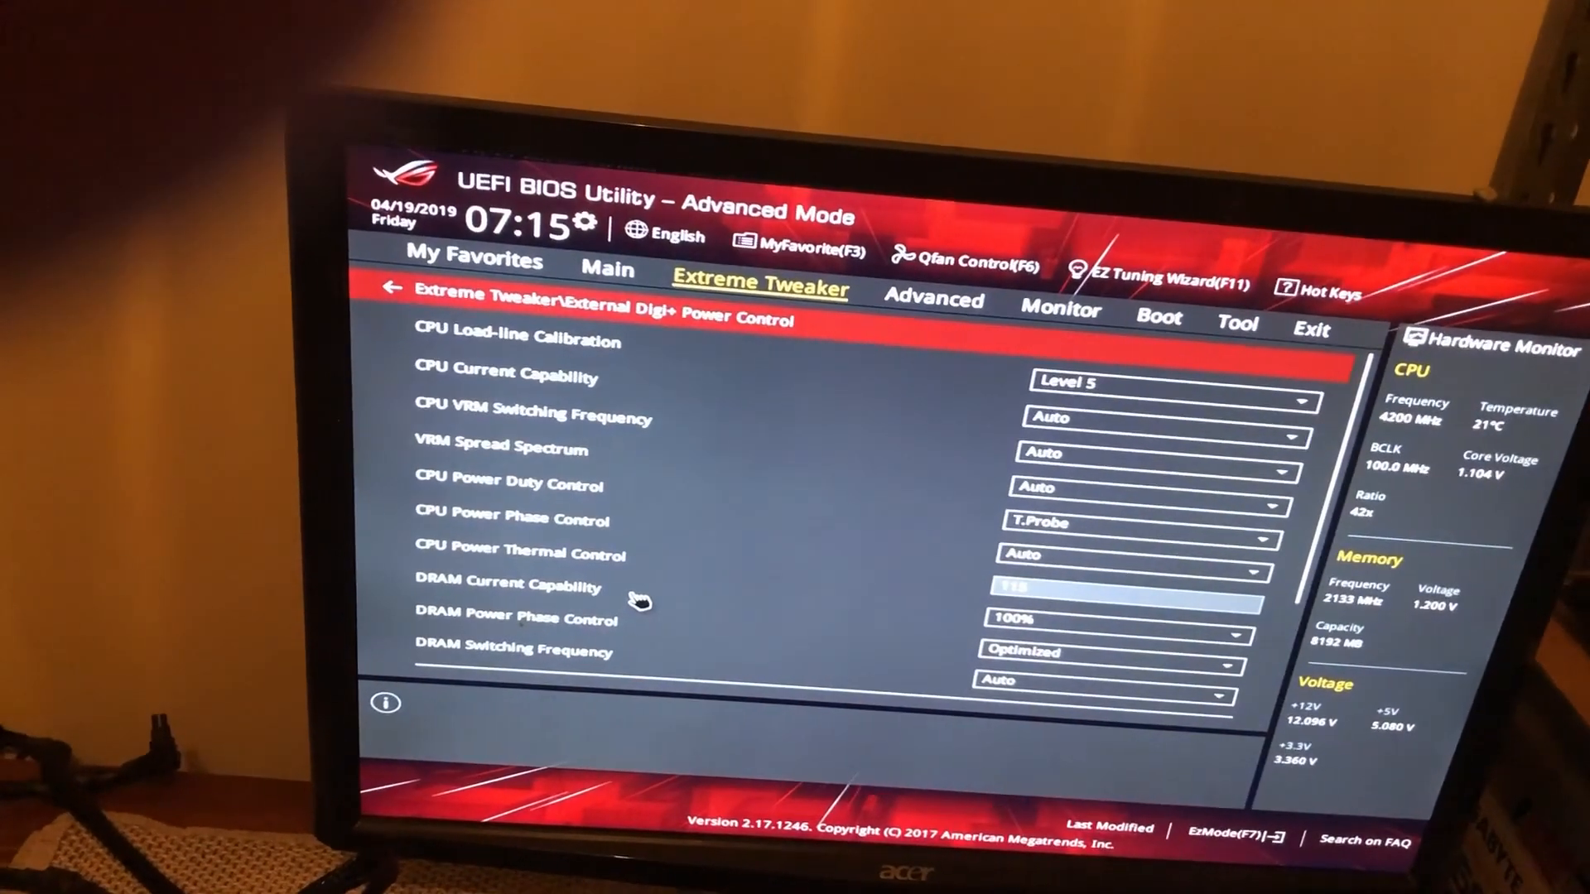